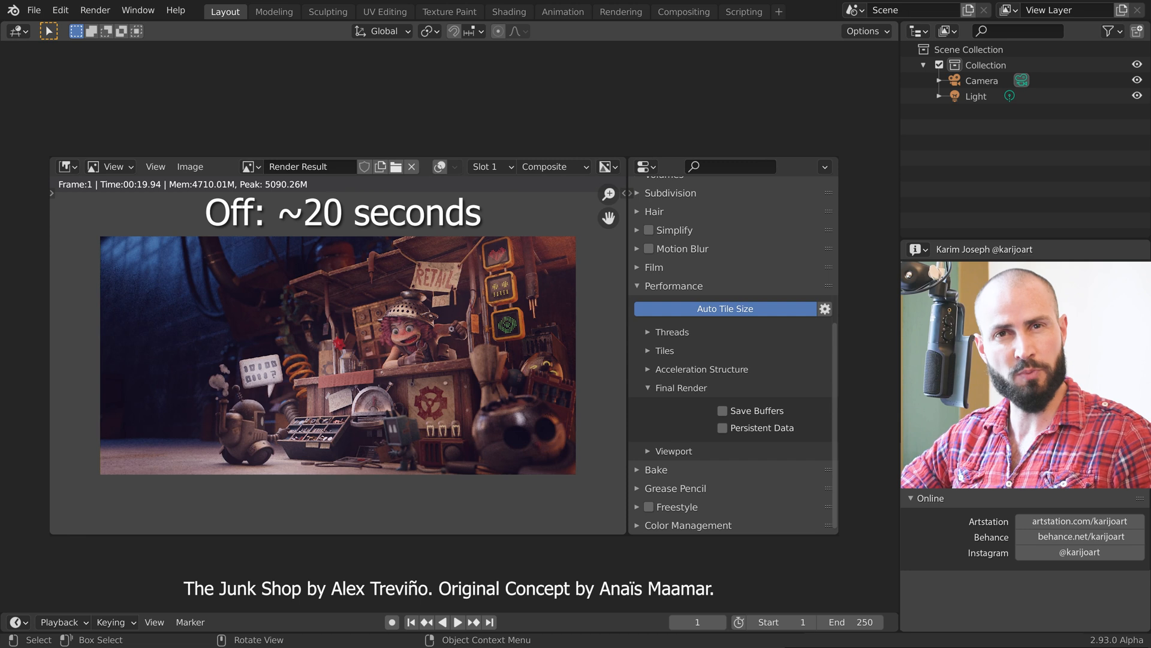
# Move the Suzanne animation to frame 9 and show the Render Properties.
pyautogui.click(722, 427)
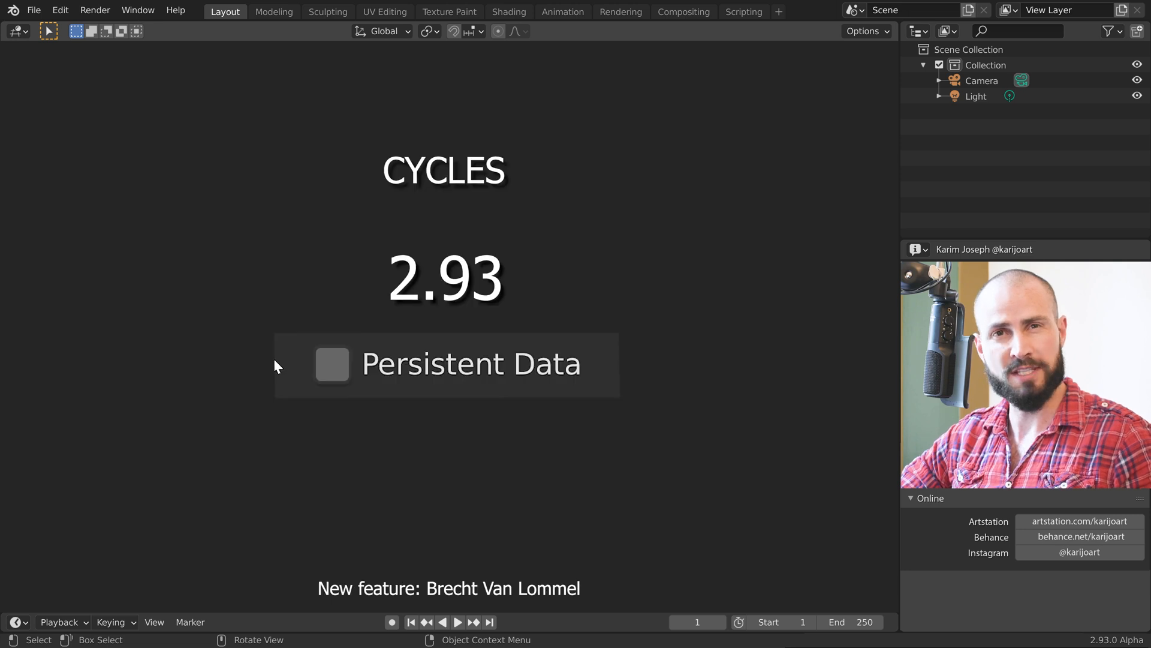
pyautogui.click(331, 364)
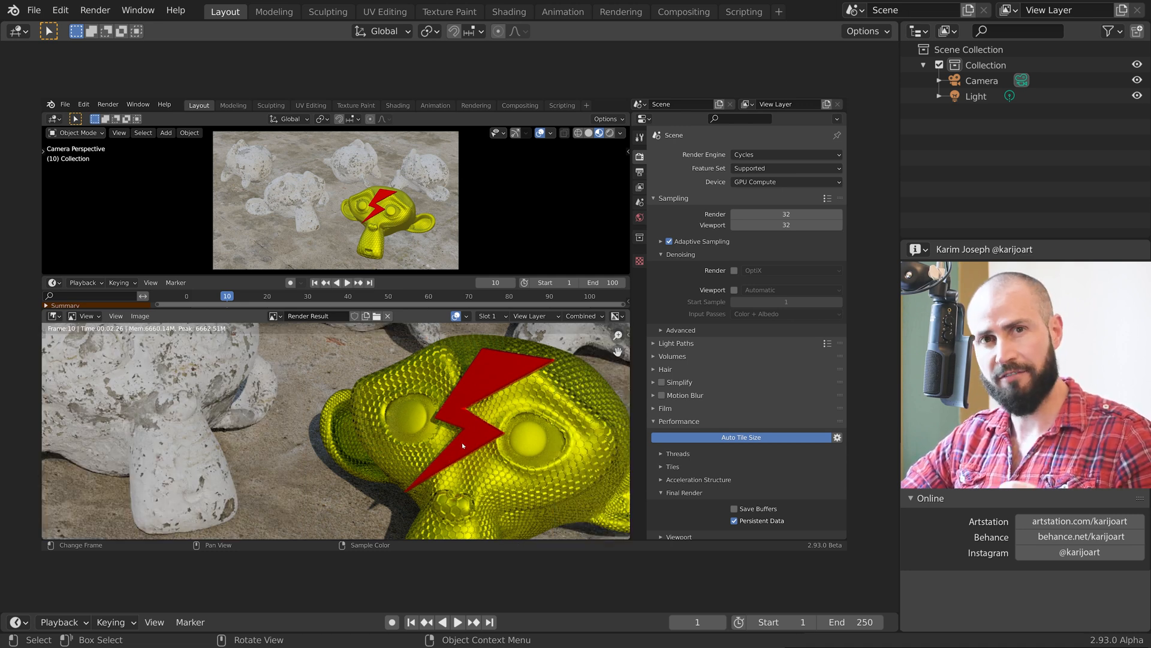
pyautogui.click(786, 214)
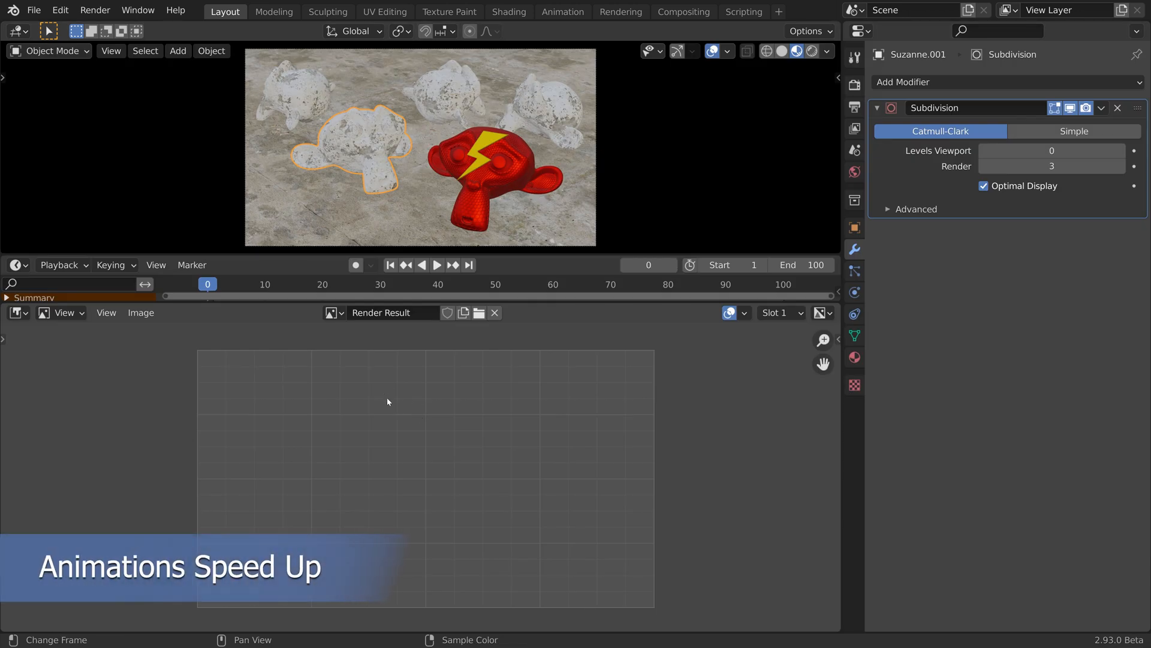
pyautogui.click(437, 265)
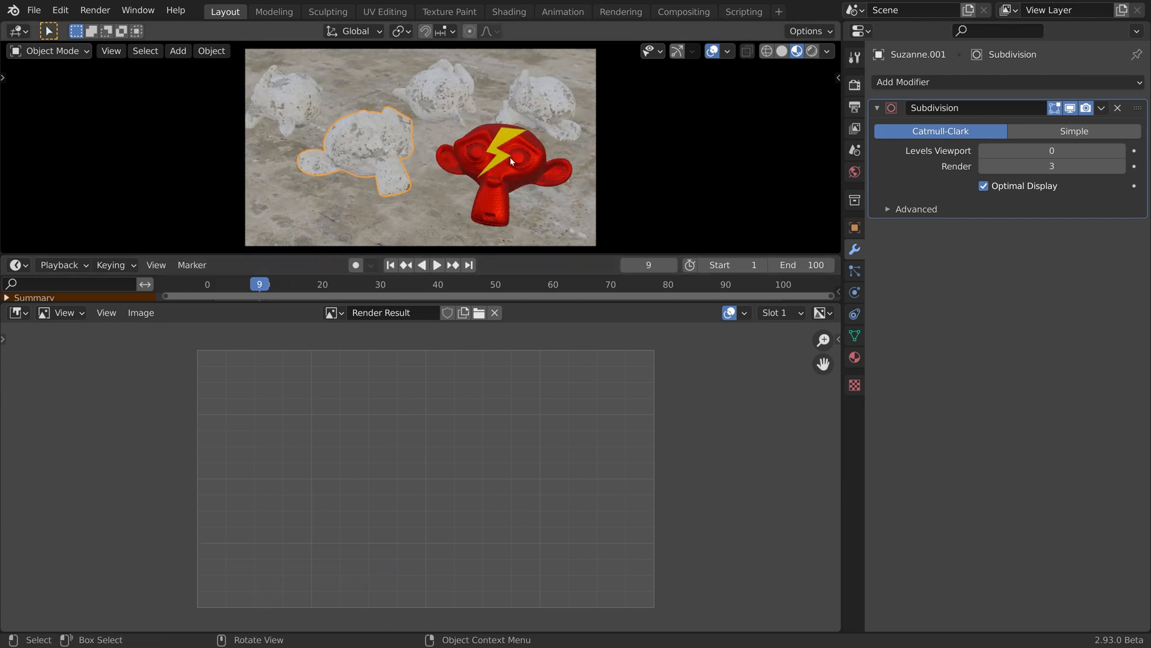
pyautogui.moveTo(376, 143)
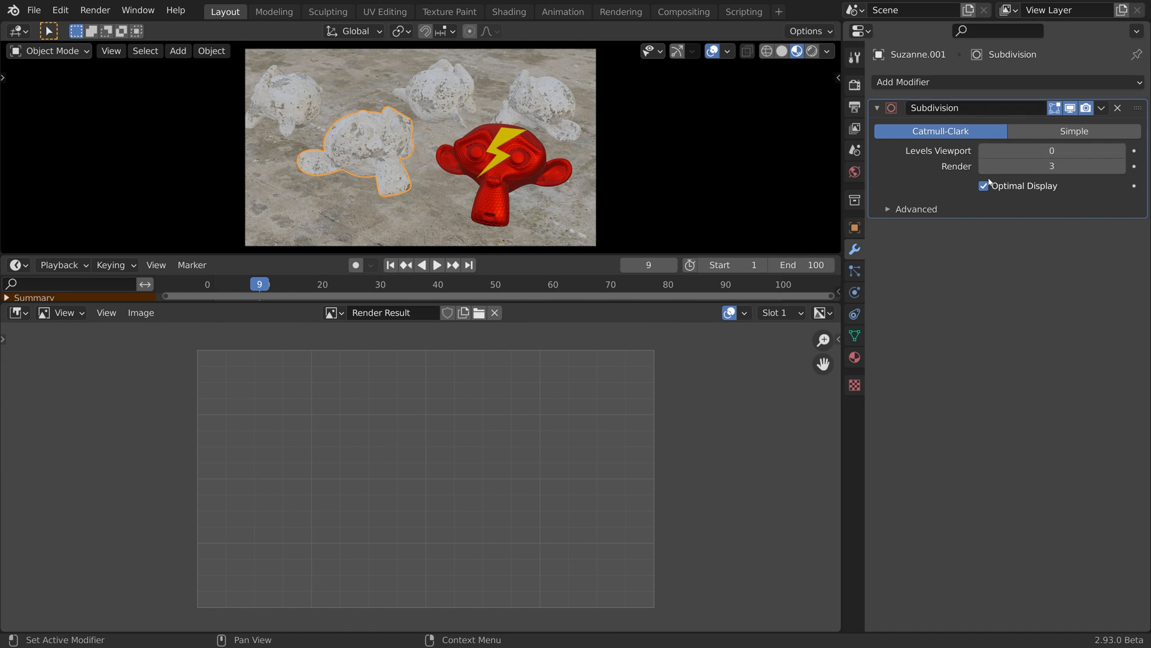
pyautogui.moveTo(1000, 243)
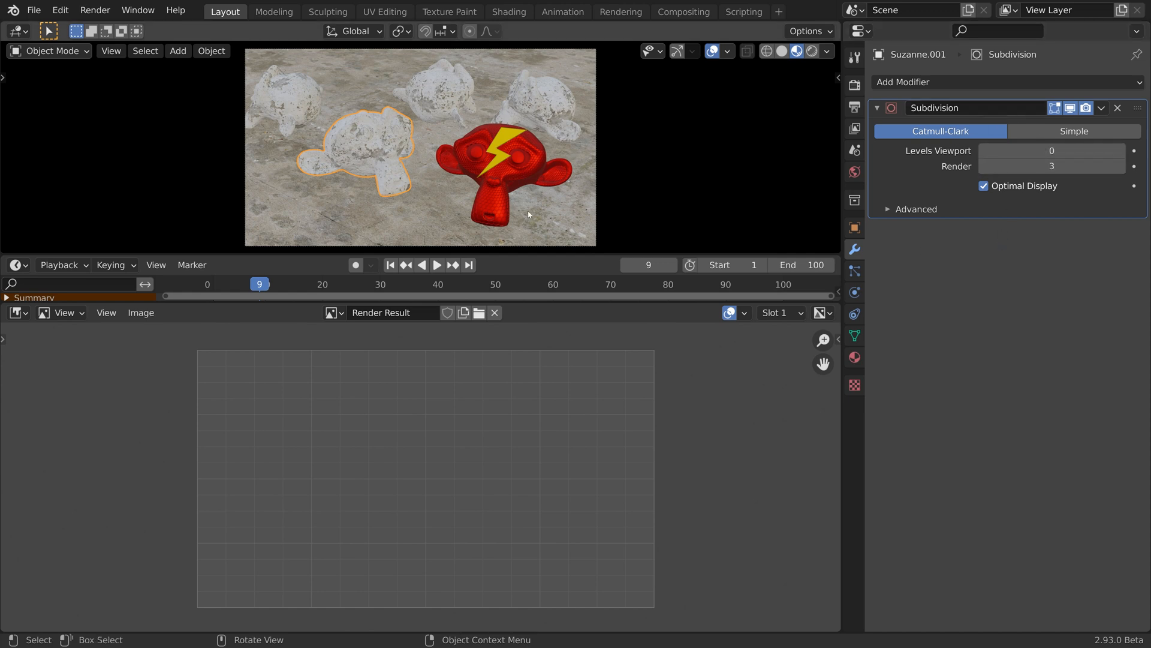
pyautogui.moveTo(447, 185)
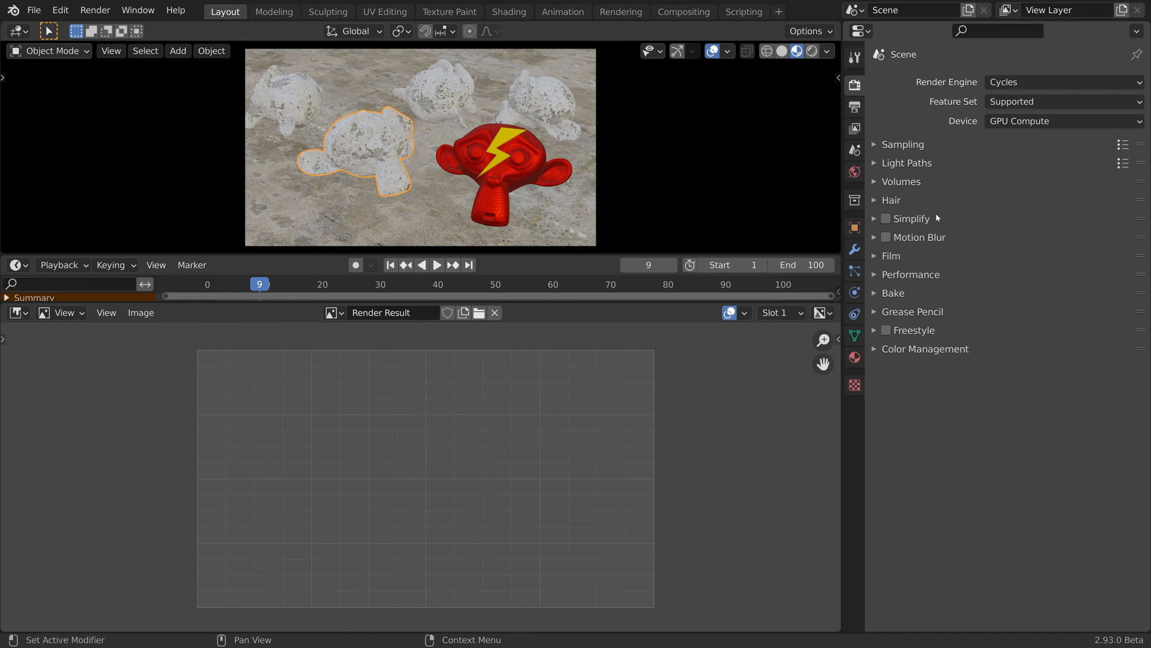
# Expand Performance > Final Render, leaving Persistent Data unchecked, and render frame 9.
pyautogui.click(911, 274)
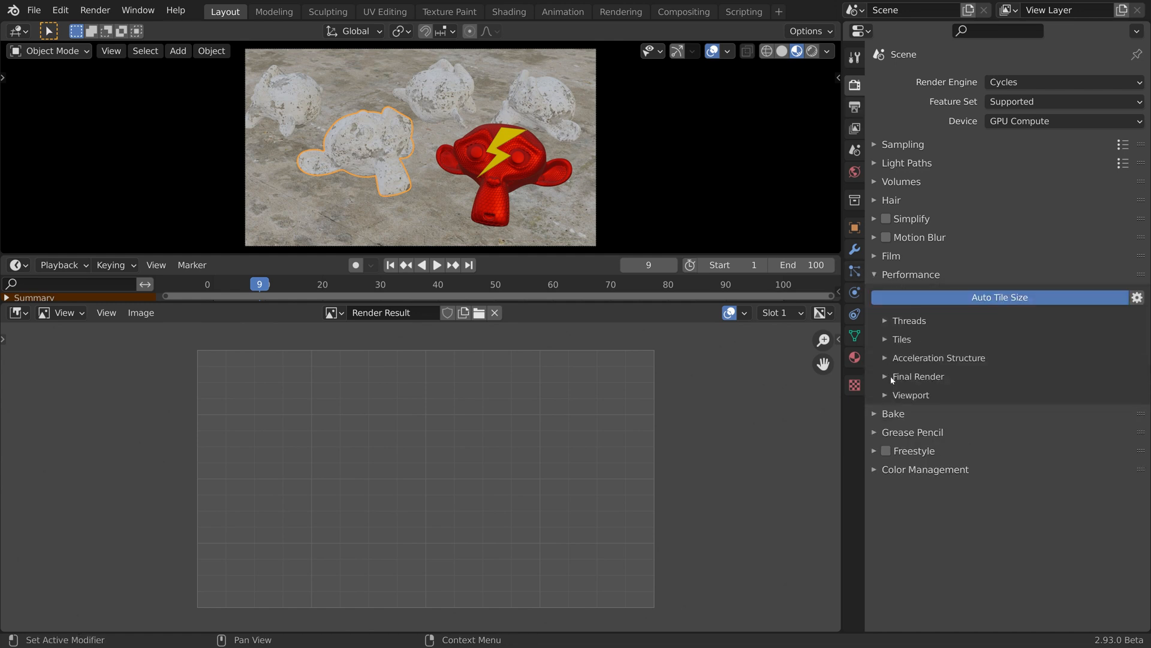
pyautogui.click(919, 376)
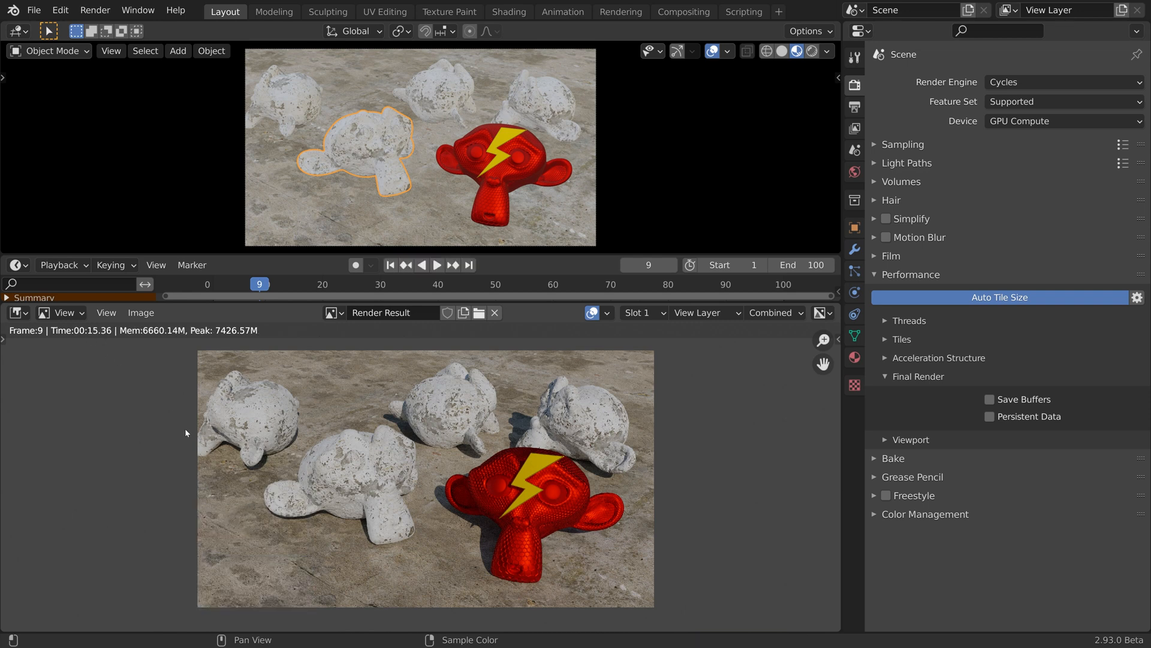
# Render the animation with Persistent Data off, about 15 seconds per frame.
pyautogui.click(437, 265)
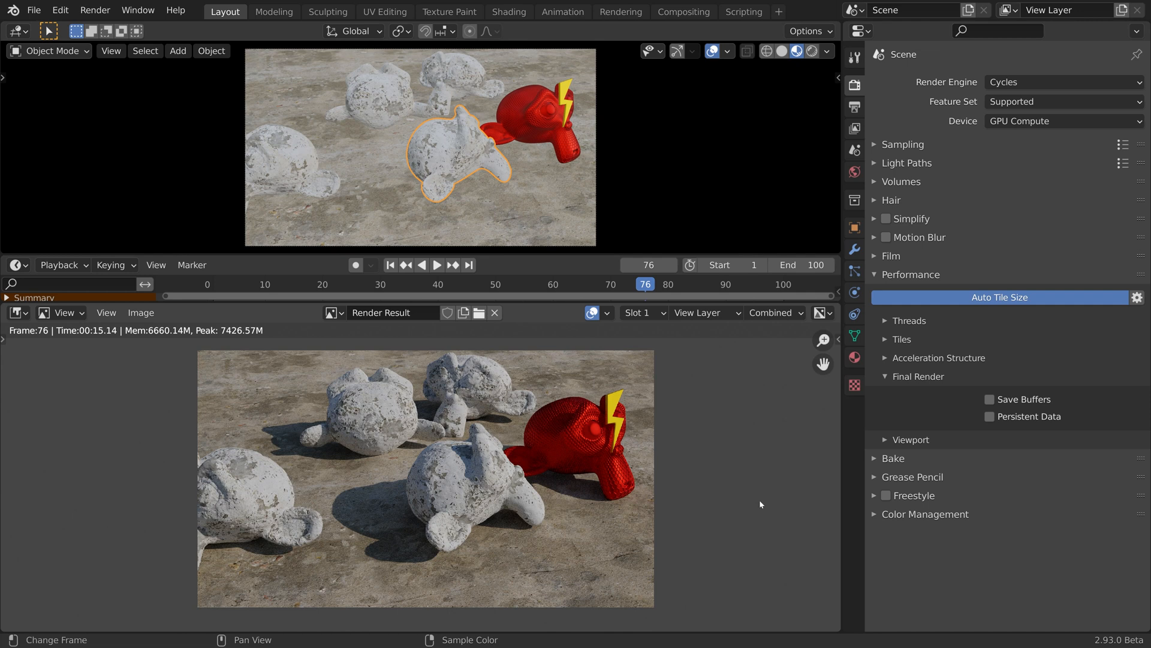
# Enable Persistent Data under Final Render and re-render the animation at about 2 seconds per frame.
pyautogui.click(991, 416)
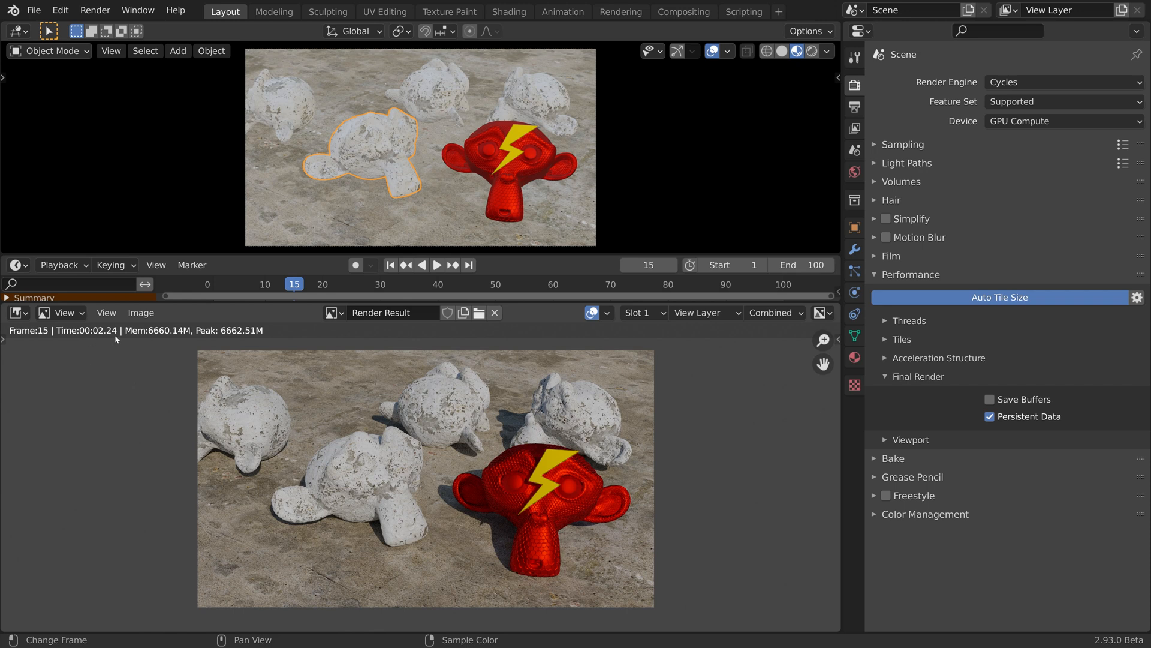
pyautogui.moveTo(339, 460)
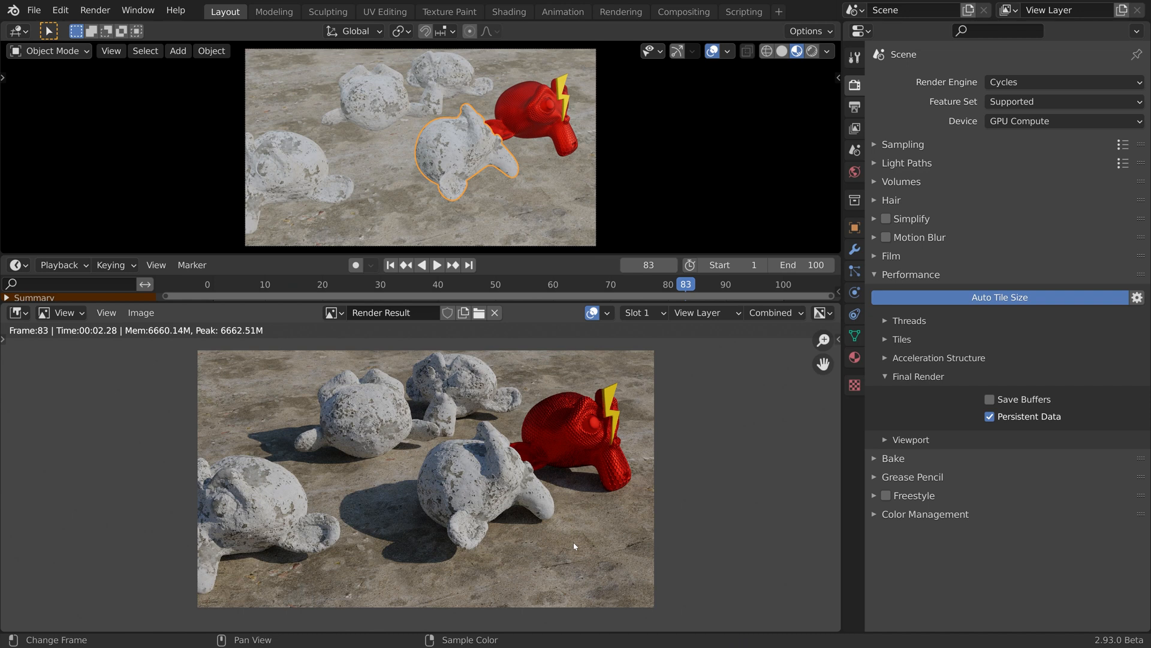
# Load the second demo file with the yellow Suzanne close-up at 8 render samples.
pyautogui.click(259, 284)
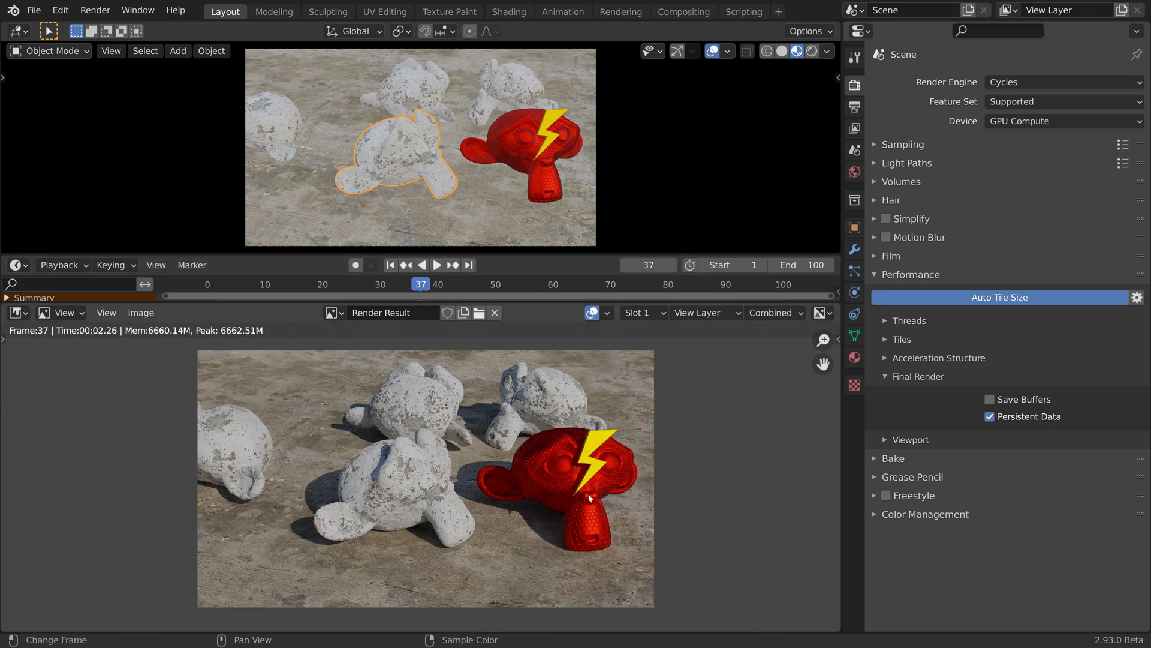
pyautogui.moveTo(650, 507)
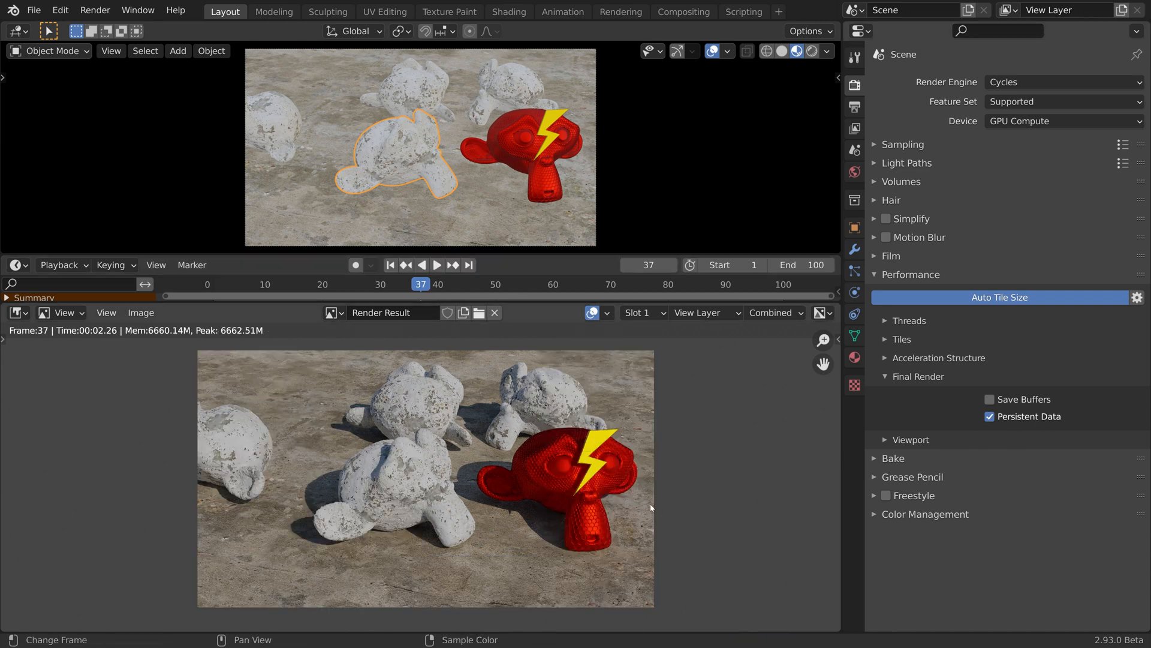
pyautogui.moveTo(709, 502)
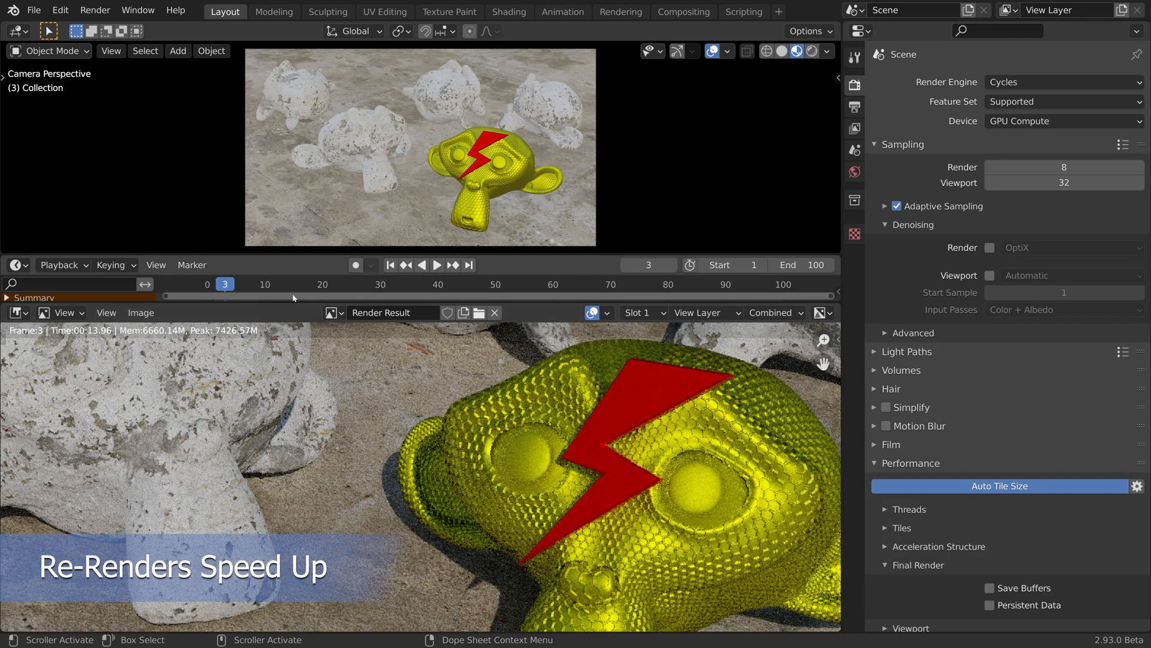
# Go to frame 10, set Sampling > Render to 16 and render with Persistent Data still off.
pyautogui.click(437, 265)
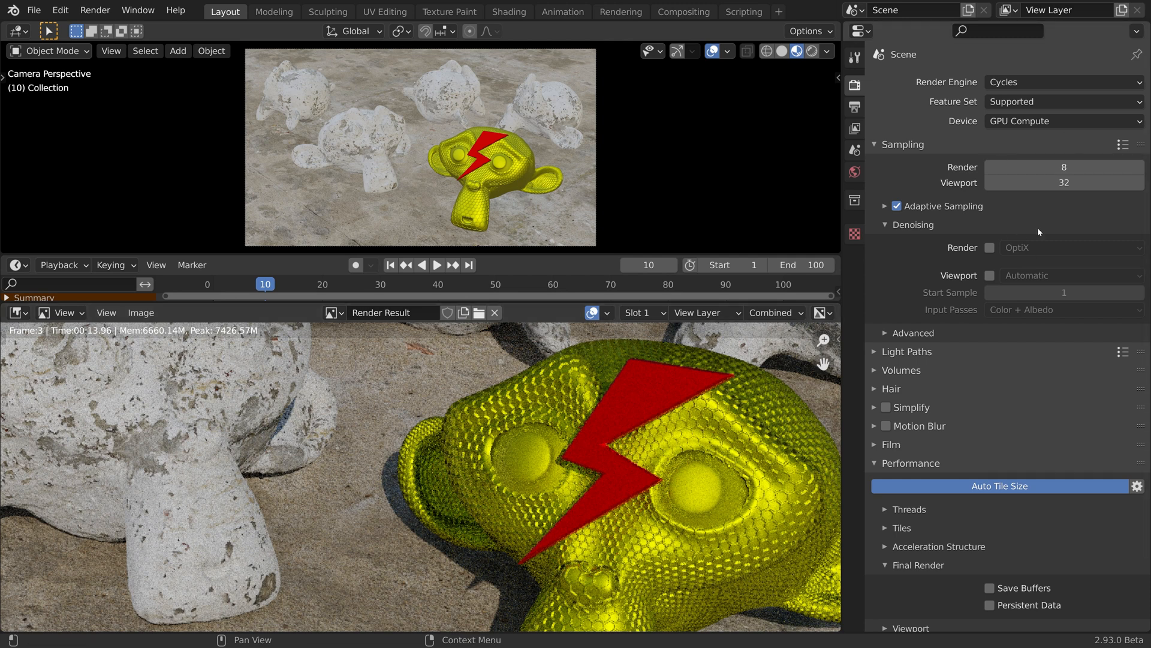
pyautogui.moveTo(1017, 363)
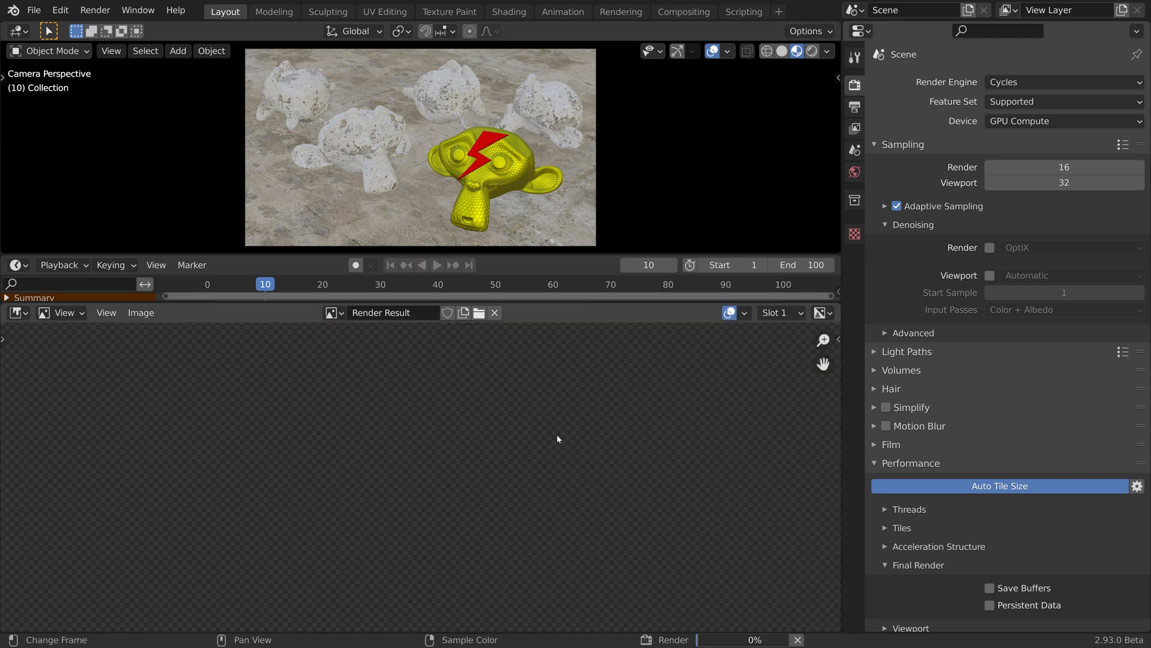
pyautogui.moveTo(514, 439)
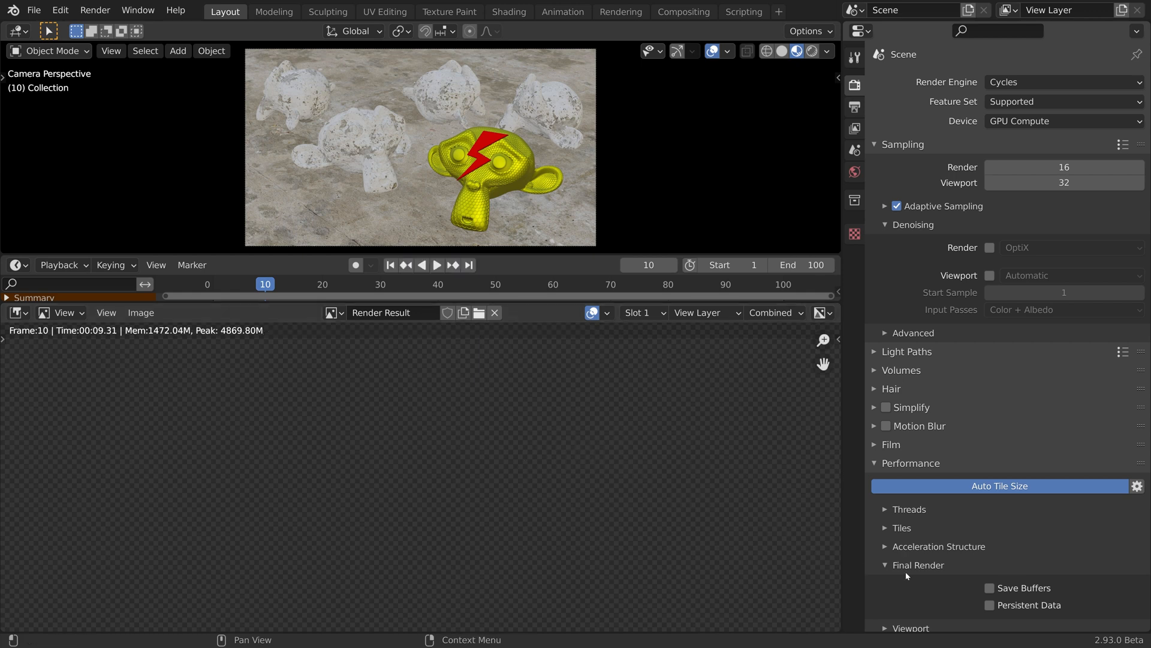
# Enable Persistent Data and re-render frame 10 at 32 samples in about 2 seconds.
pyautogui.click(989, 604)
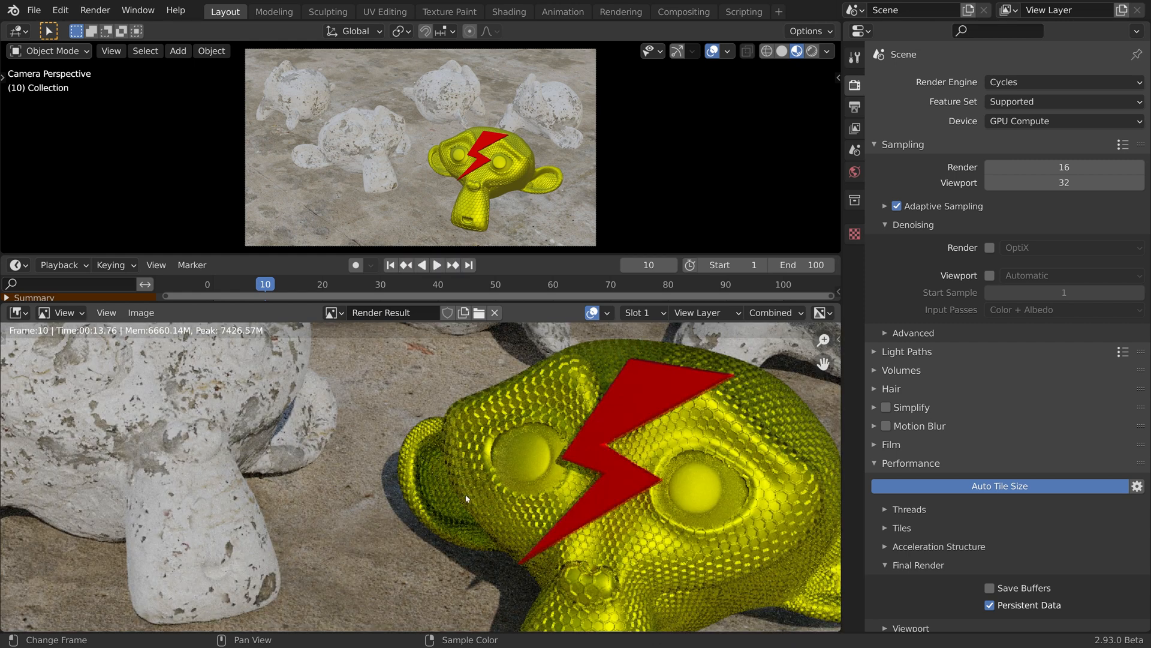
pyautogui.moveTo(1064, 167)
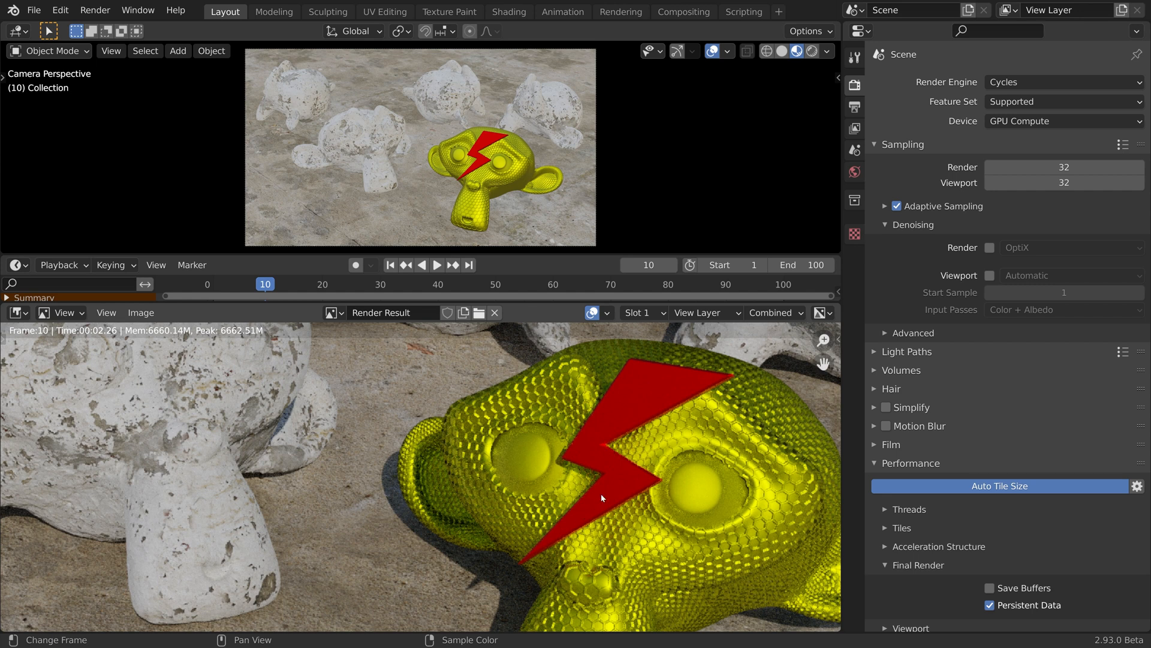
# Set Render samples to 64 and re-render frame 10 in about 4 seconds.
pyautogui.doubleClick(1064, 167)
pyautogui.write('64')
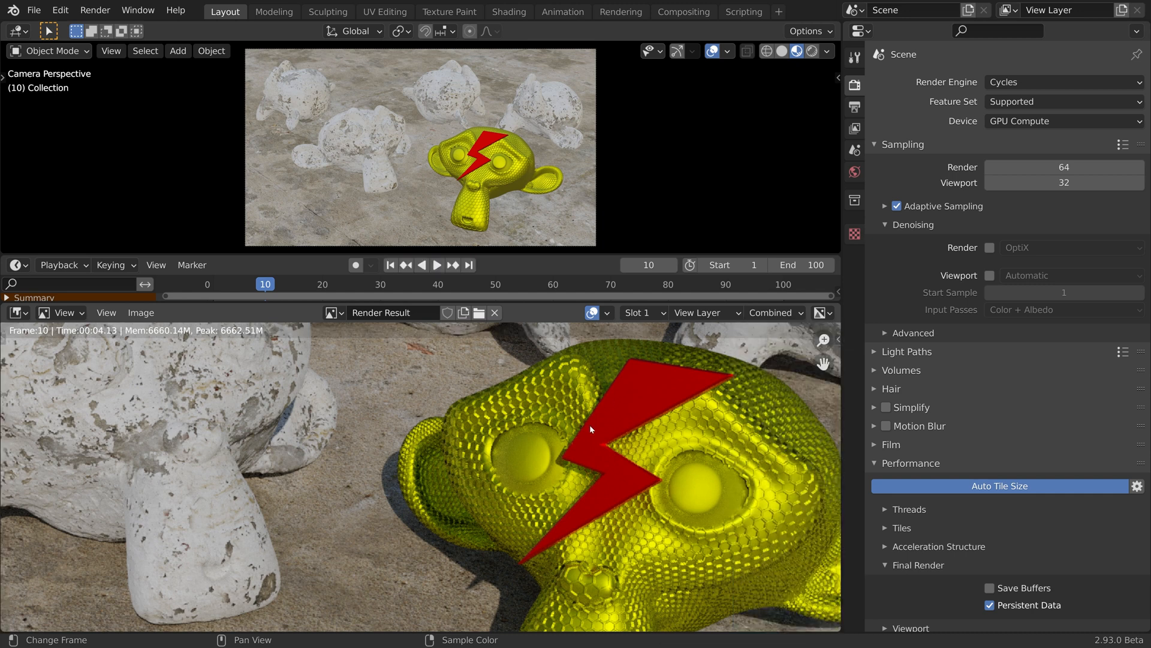
pyautogui.moveTo(1064, 167)
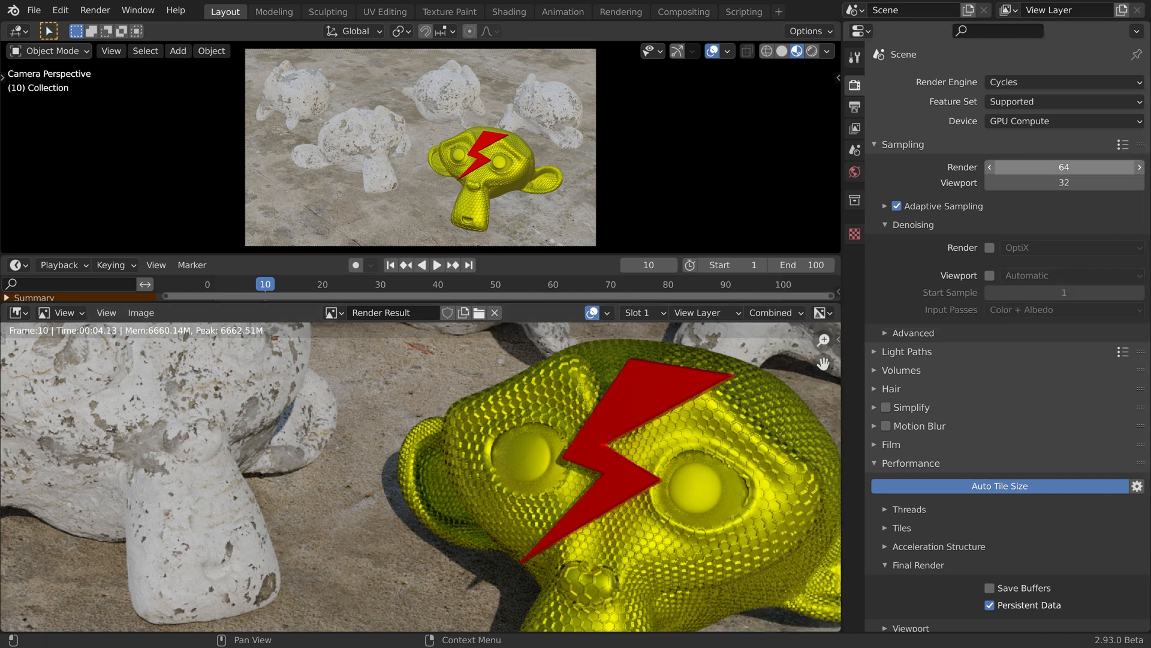